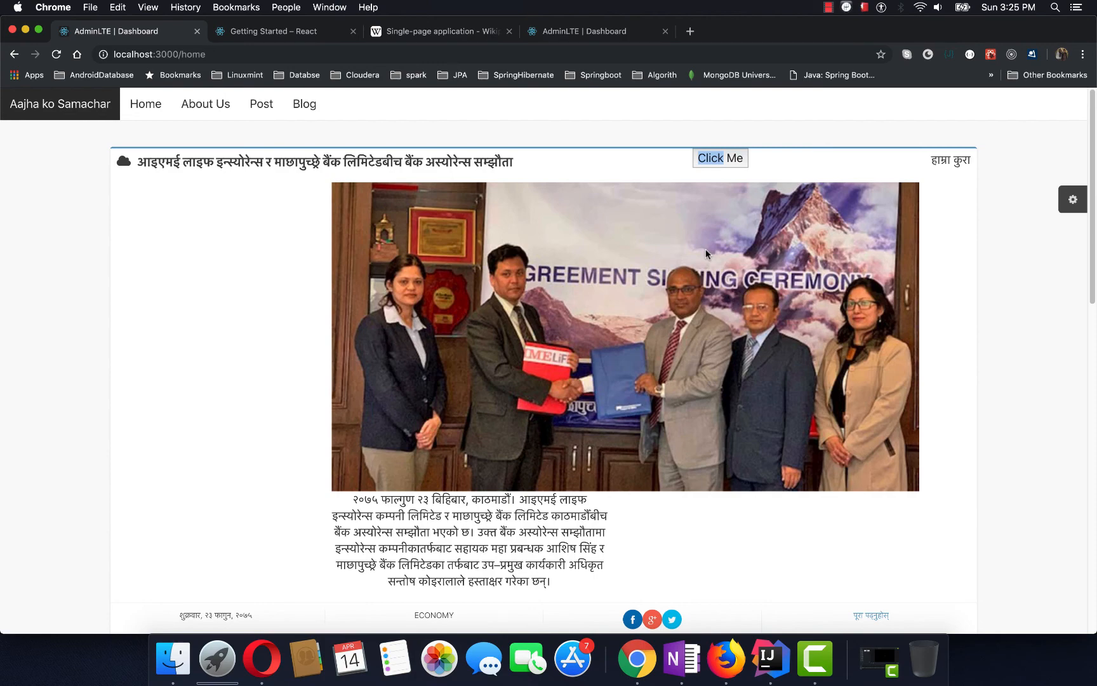
# - Open the IME Life–Machhapuchchhre Bank bancassurance article on hamrakura.com from the first card's full-details link
pyautogui.scroll(-3)
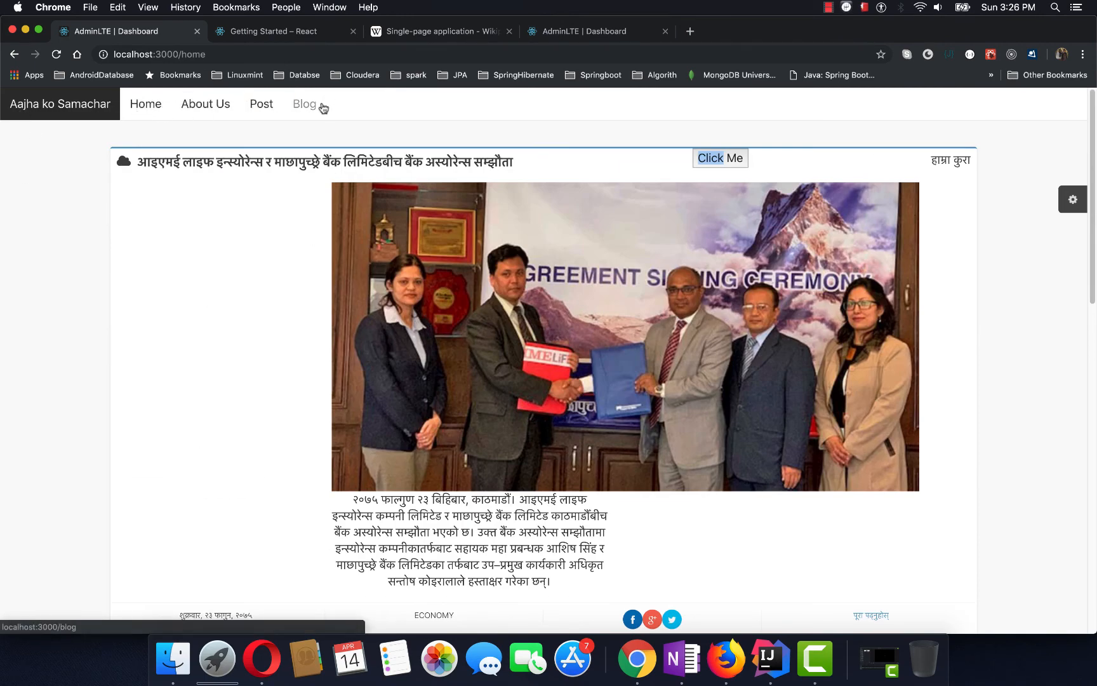
pyautogui.moveTo(205, 104)
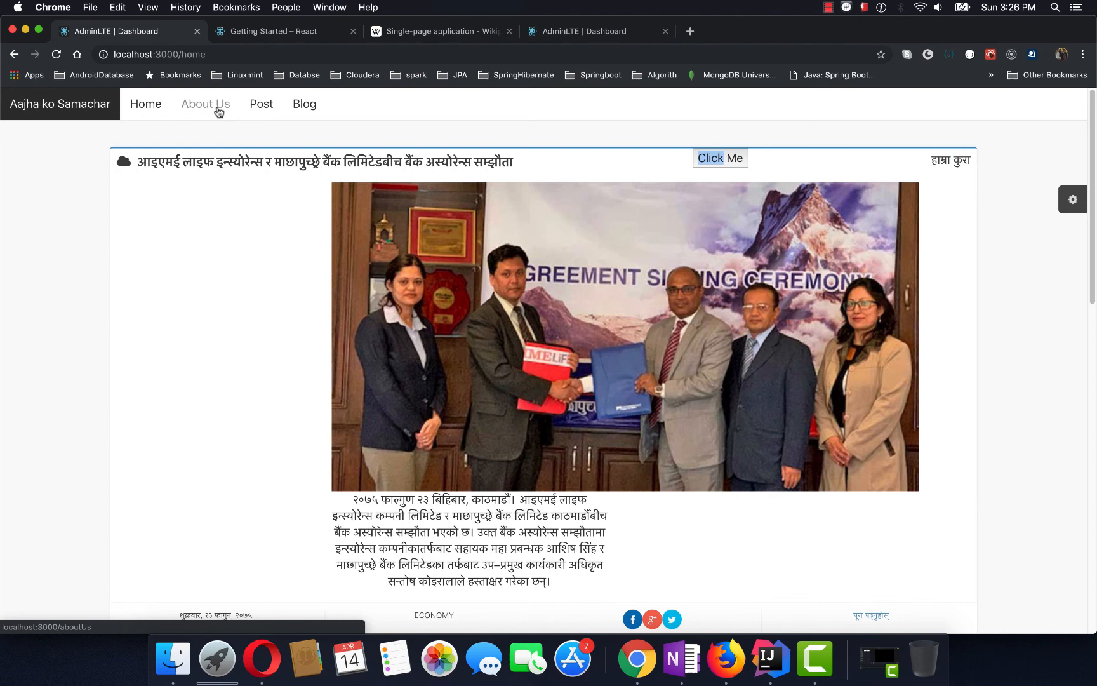
pyautogui.scroll(-3)
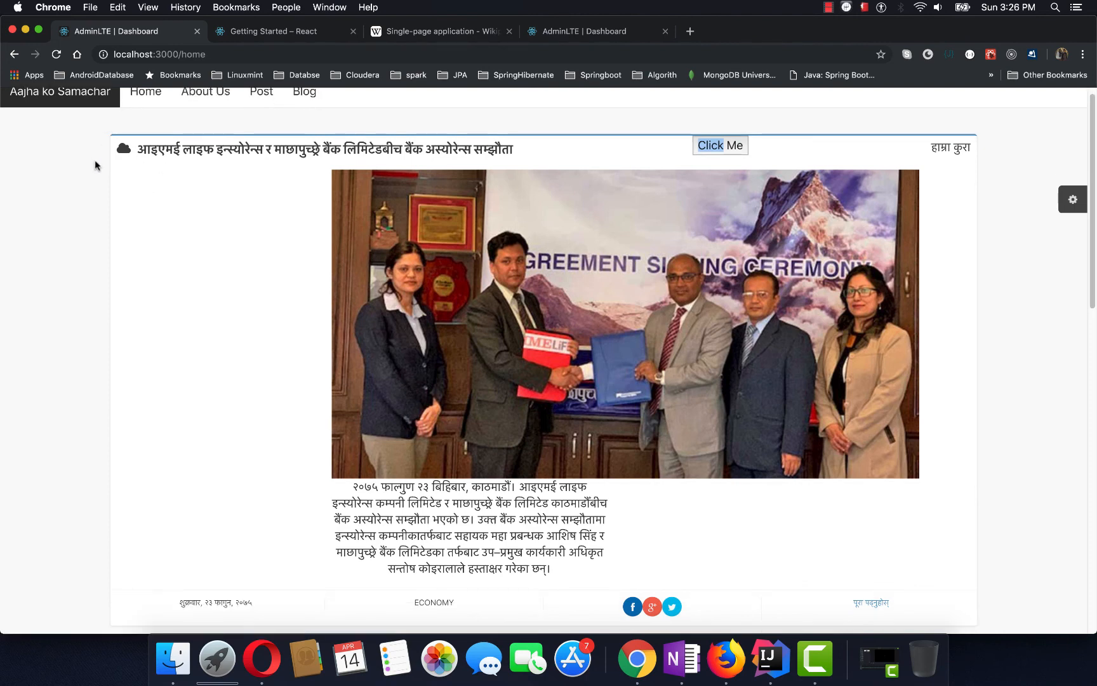
pyautogui.scroll(-3)
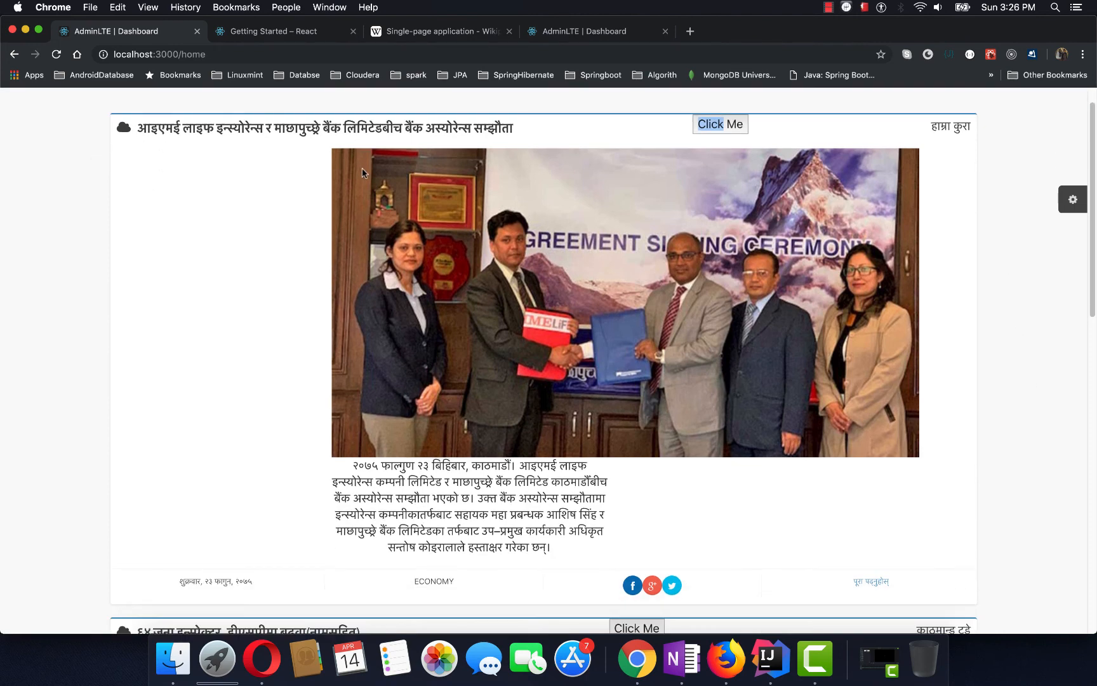
pyautogui.moveTo(350, 178)
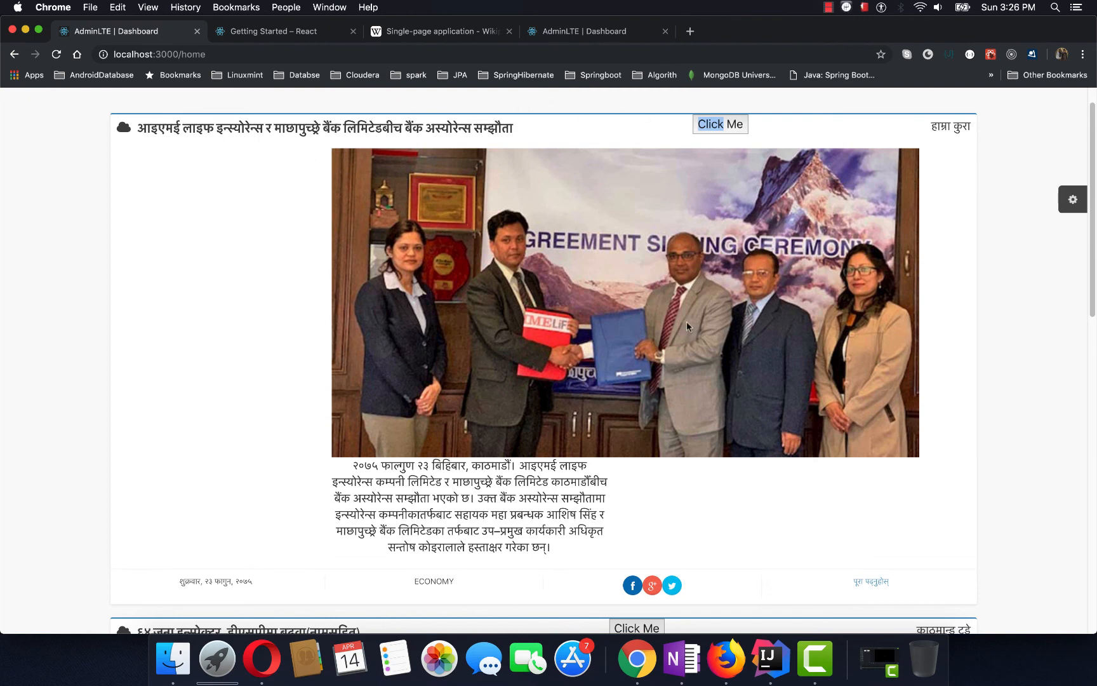
pyautogui.scroll(-3)
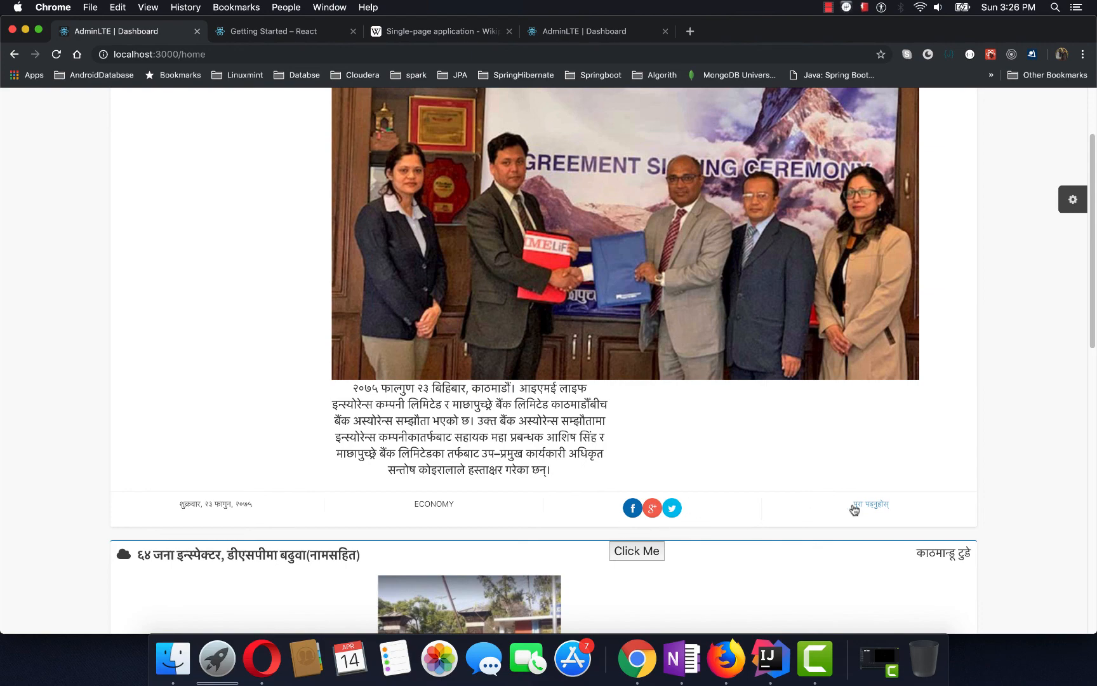
pyautogui.click(870, 503)
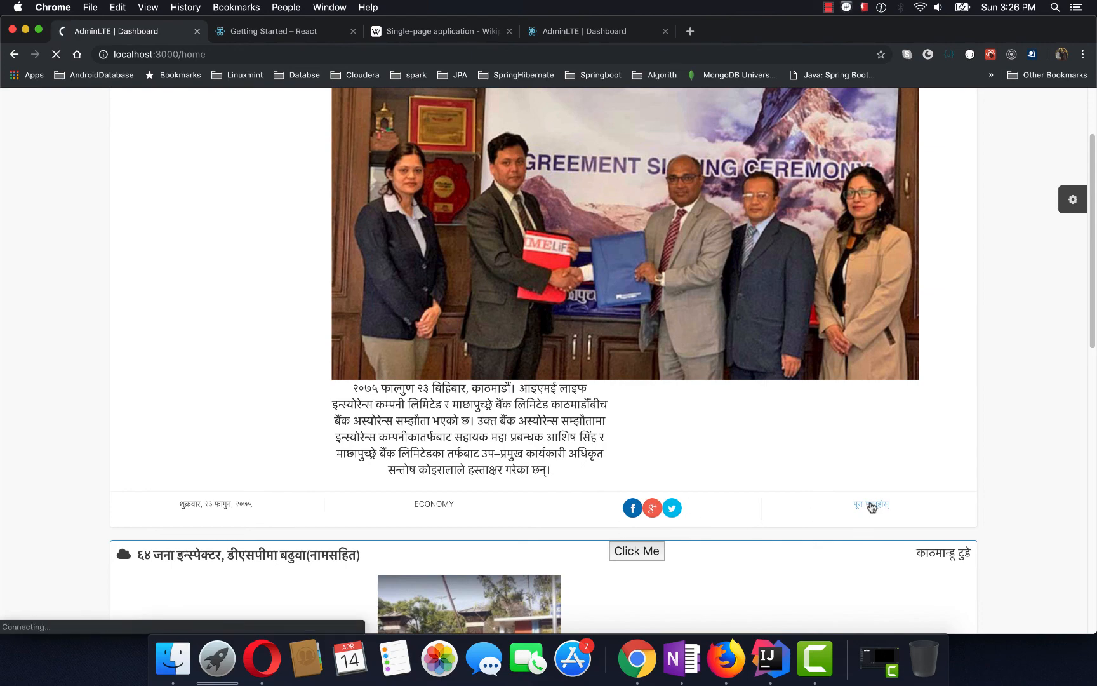
pyautogui.click(871, 503)
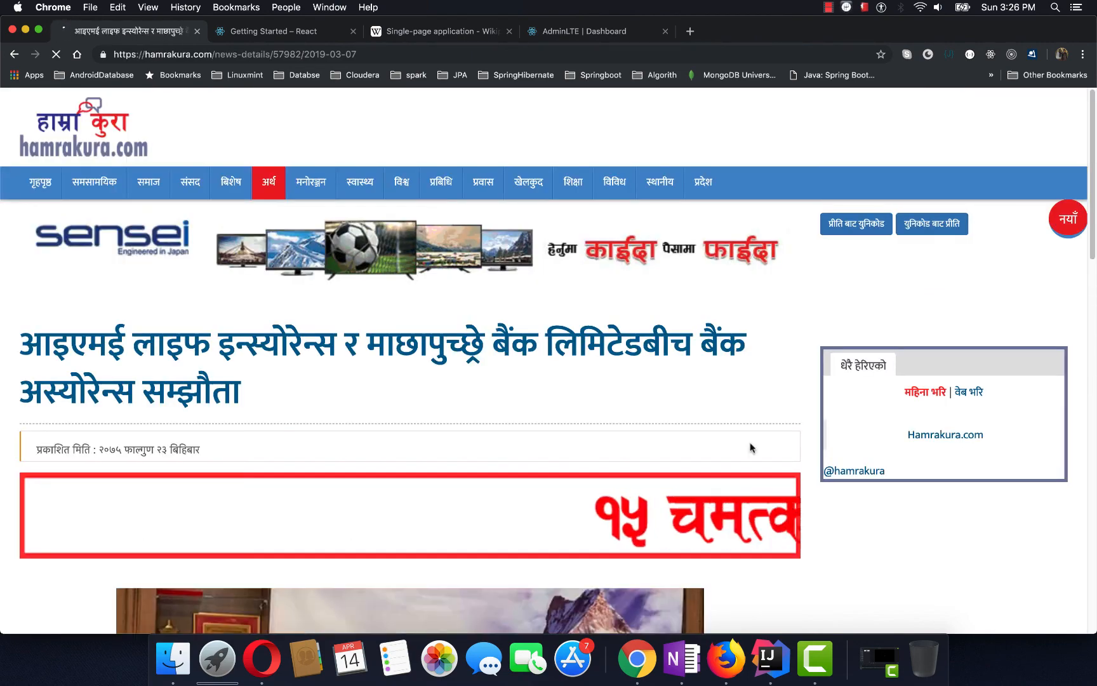